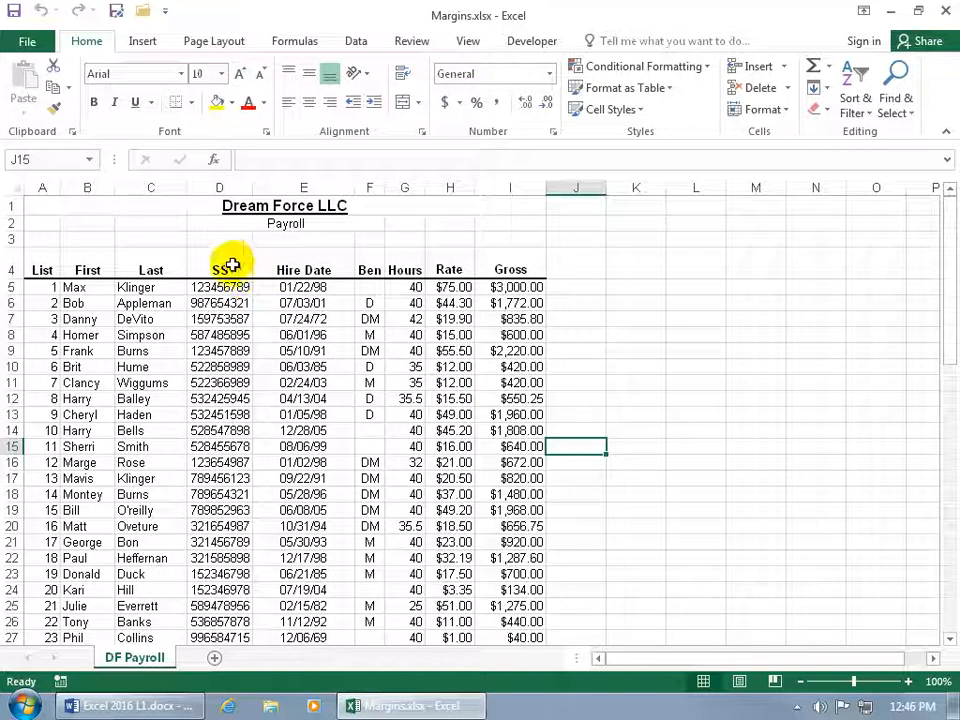
{"action": "mouse_move", "coordinate": [210, 206]}
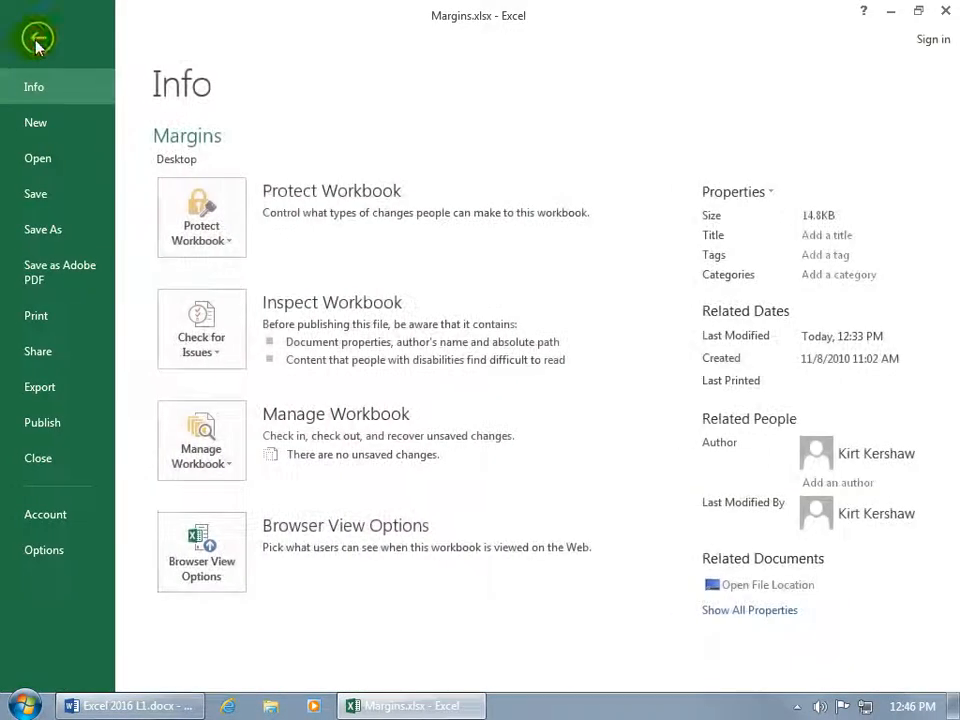
Step: Bring up the print preview of the Dream Force LLC payroll sheet
{"action": "left_click", "coordinate": [36, 316]}
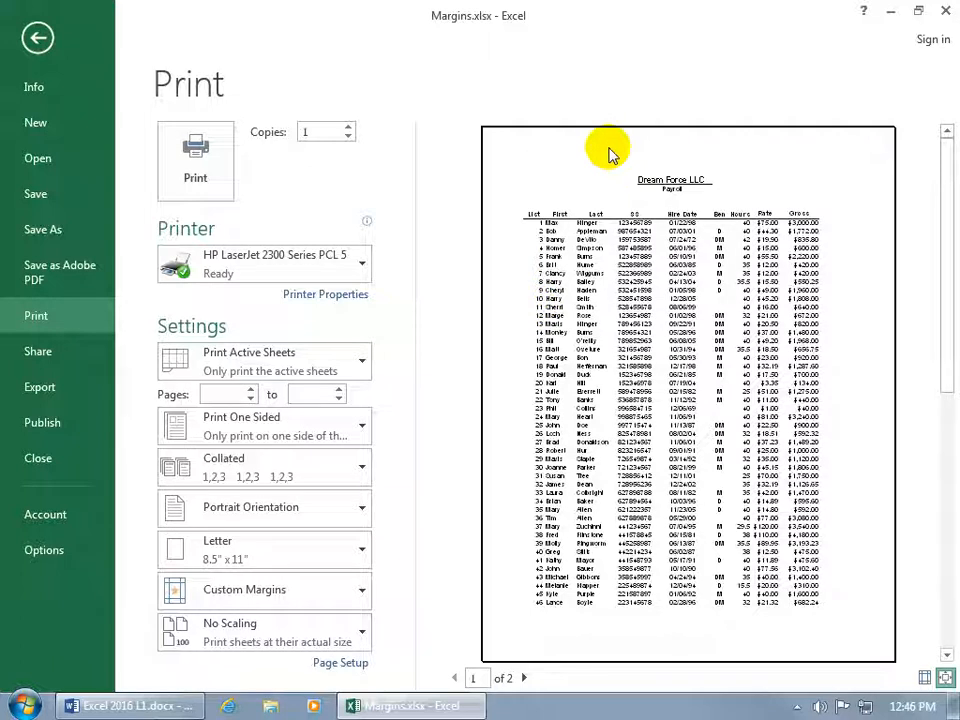
{"action": "mouse_move", "coordinate": [844, 304]}
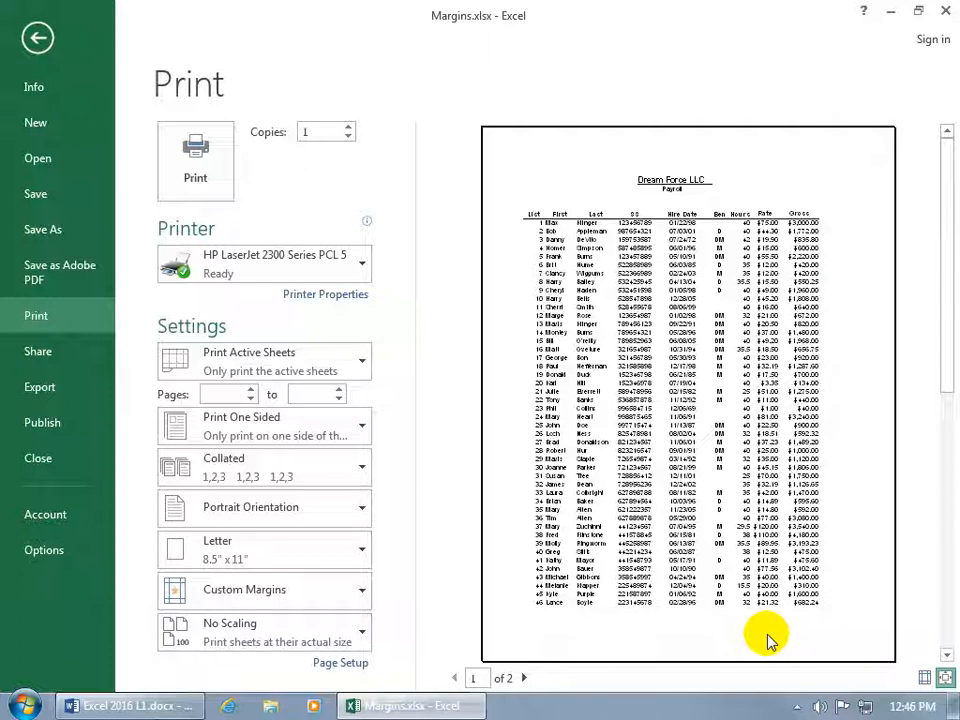
{"action": "mouse_move", "coordinate": [828, 240]}
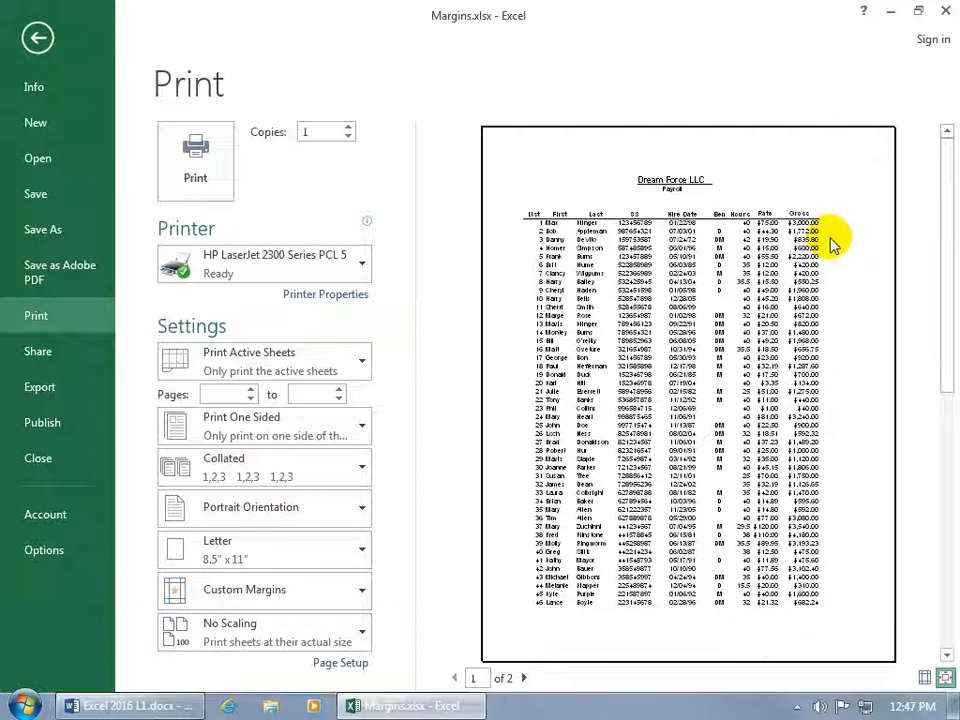
{"action": "mouse_move", "coordinate": [840, 240]}
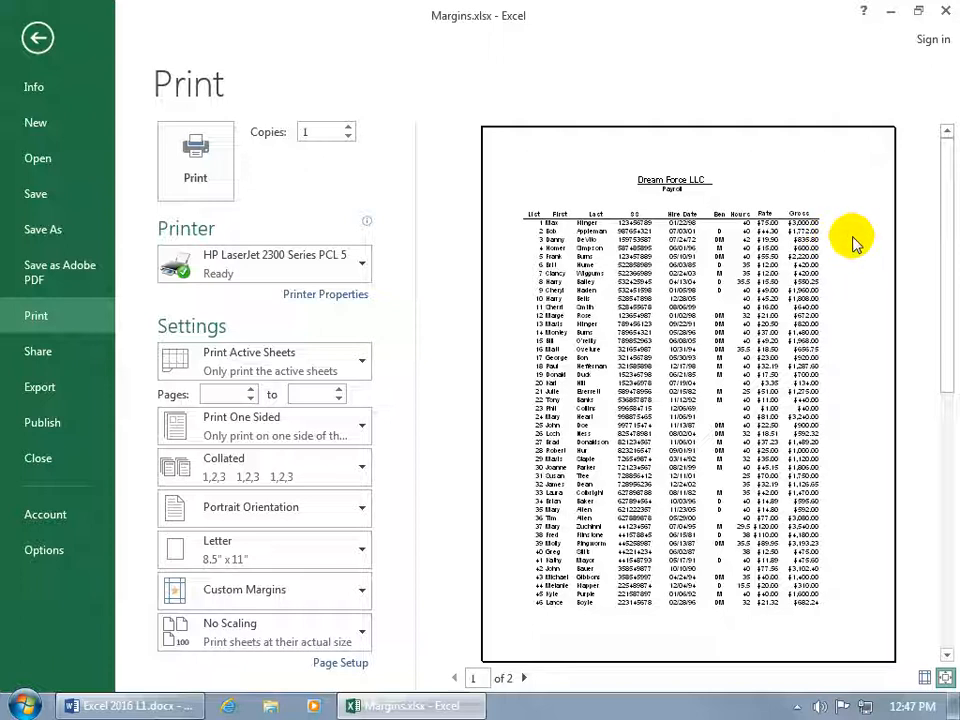
{"action": "mouse_move", "coordinate": [840, 244]}
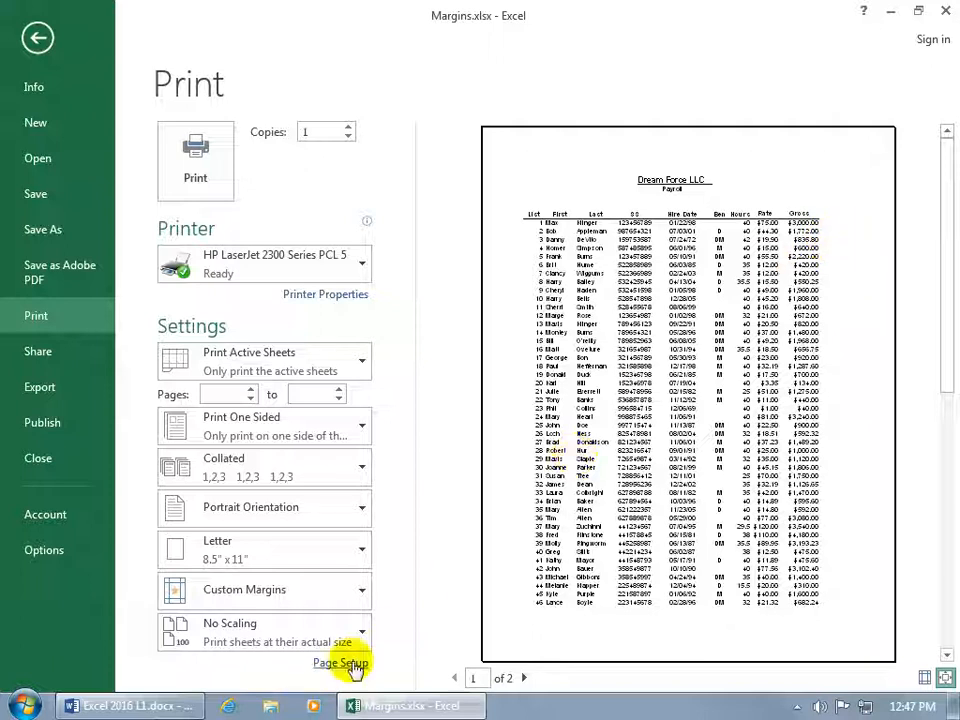
Step: In Page Setup Margins, set Top to 5 inches and Left to 1.5 inches and apply
{"action": "left_click", "coordinate": [340, 664]}
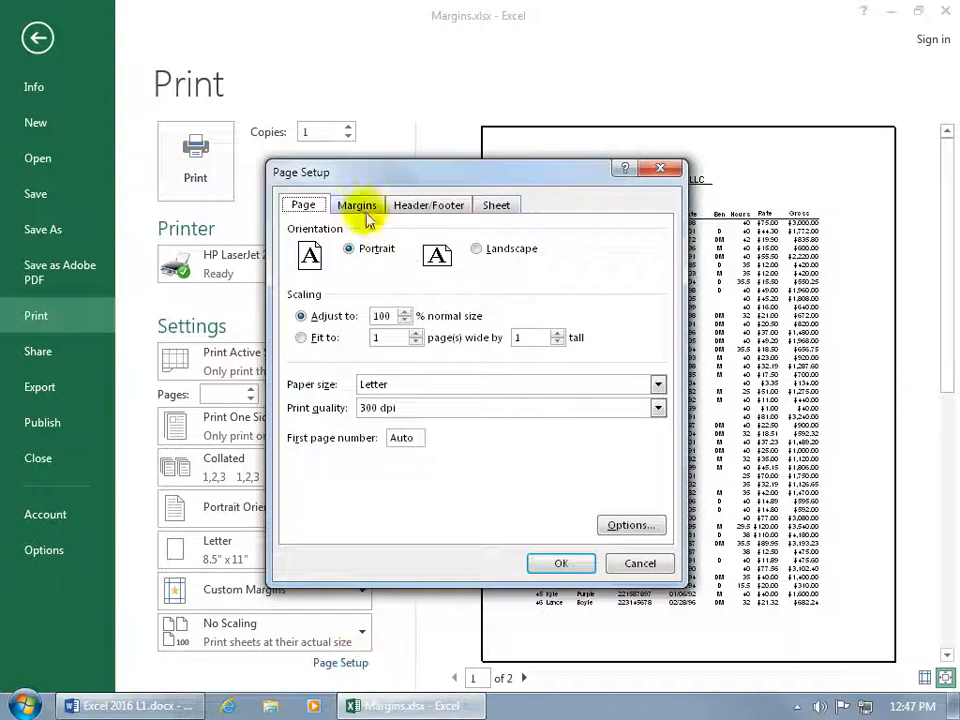
{"action": "left_click", "coordinate": [356, 204]}
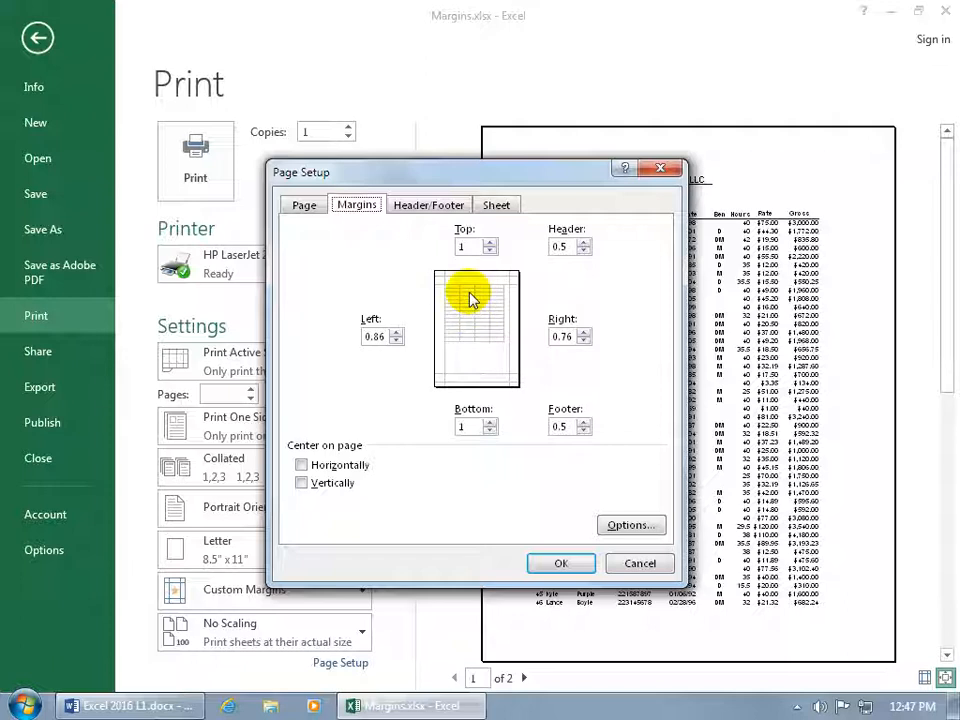
{"action": "left_click", "coordinate": [492, 242]}
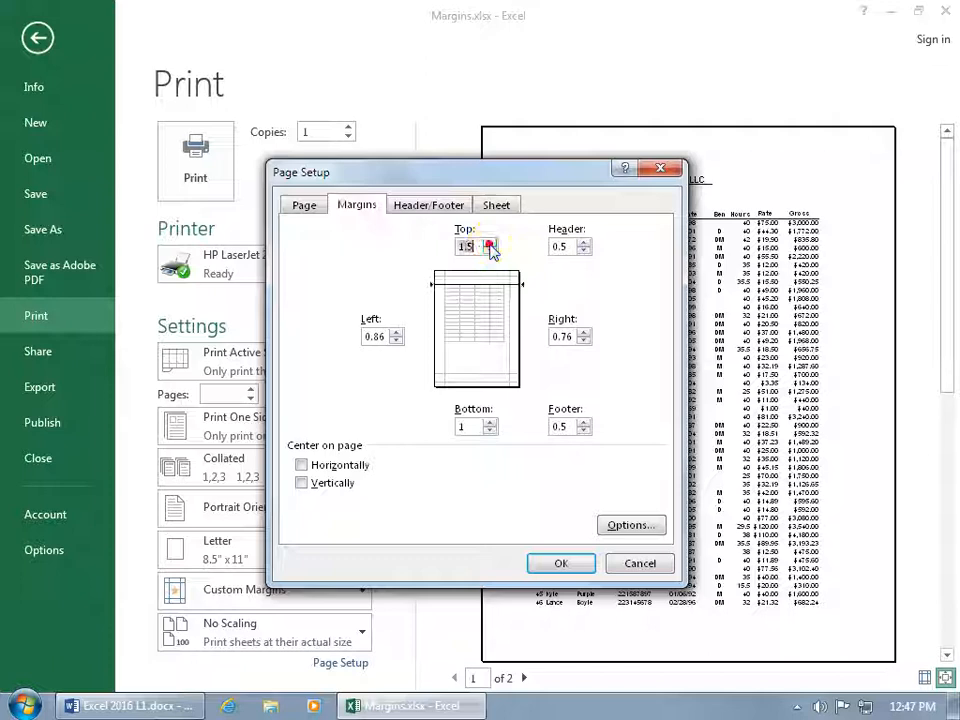
{"action": "left_click", "coordinate": [488, 252]}
{"action": "type", "text": "5"}
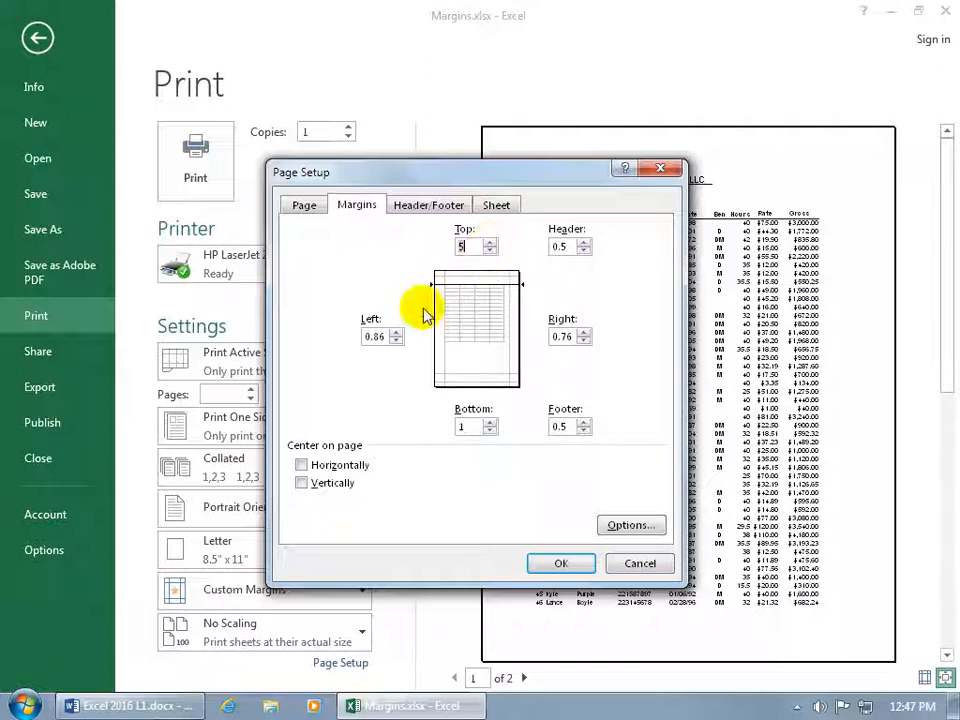
{"action": "left_click", "coordinate": [396, 332]}
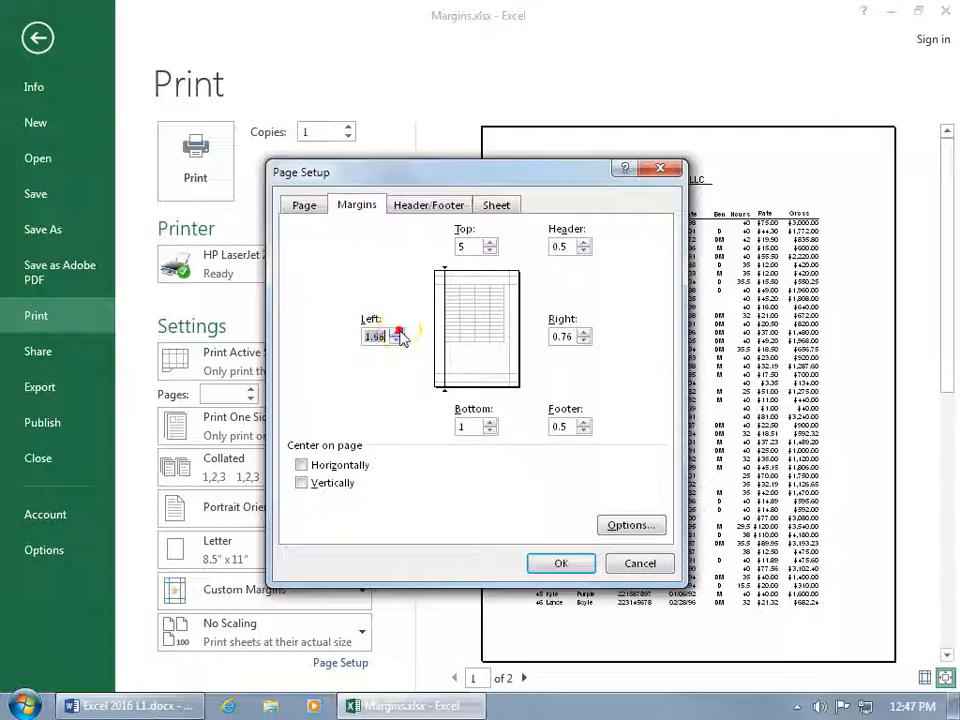
{"action": "left_click", "coordinate": [396, 332]}
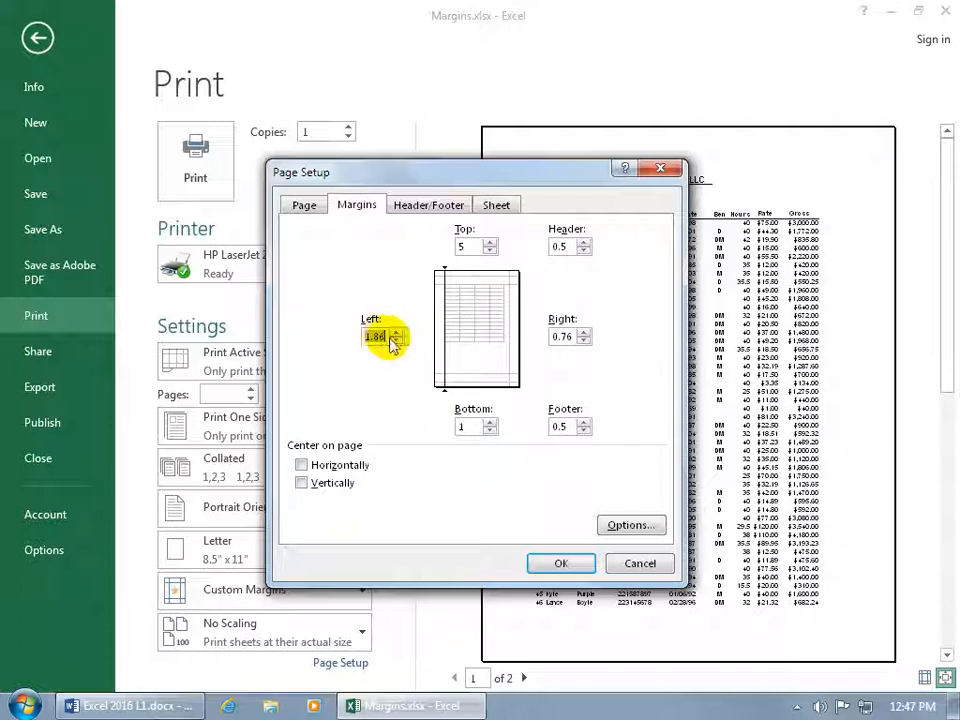
{"action": "left_click", "coordinate": [396, 340]}
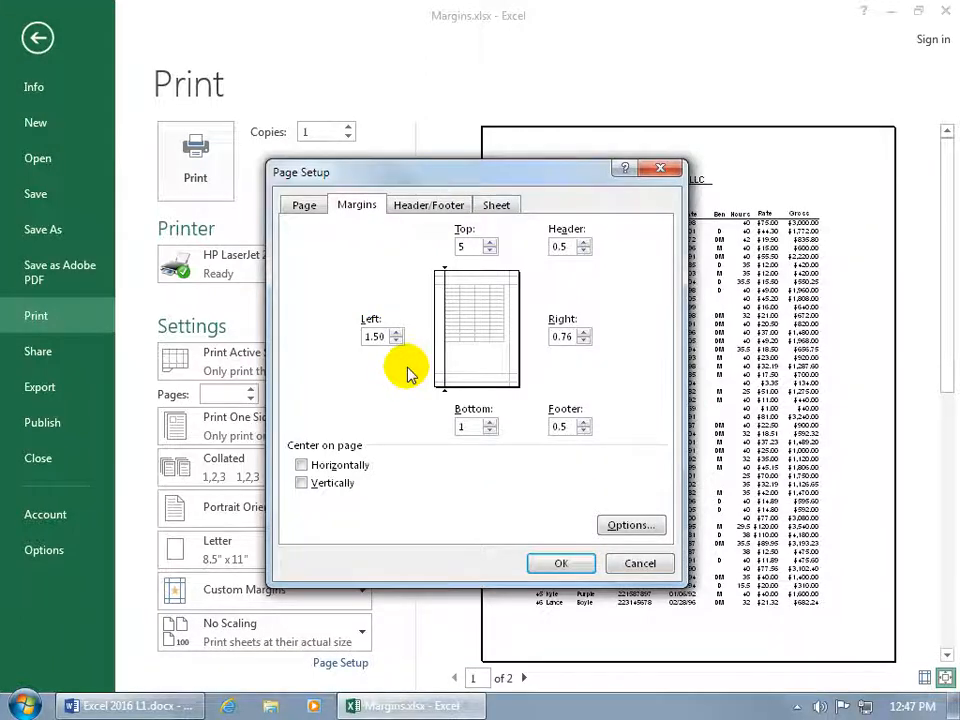
{"action": "left_click", "coordinate": [560, 564]}
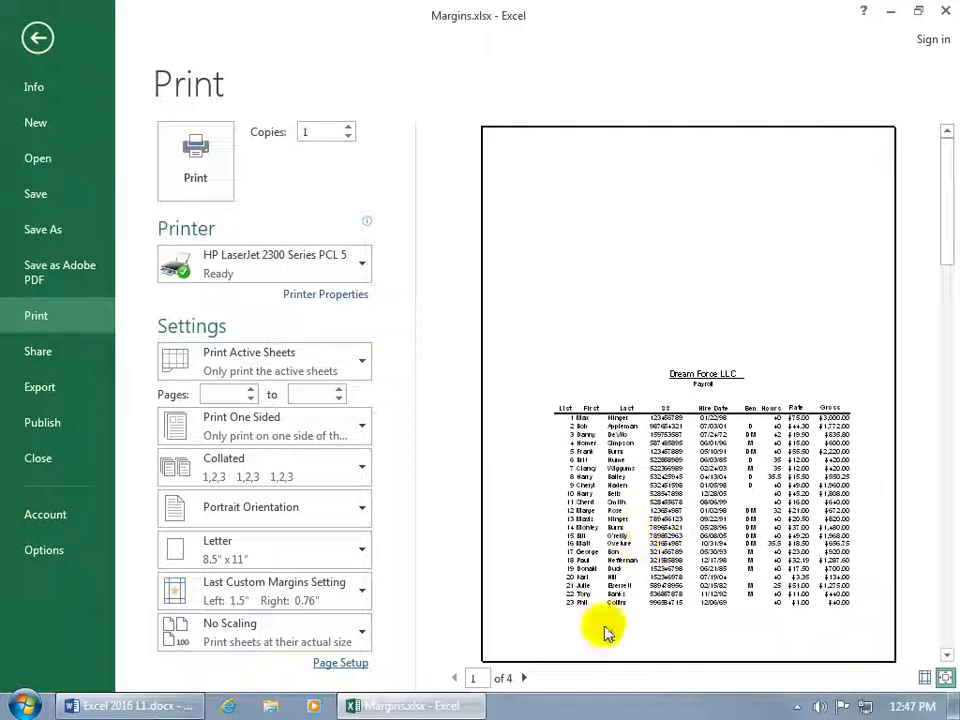
{"action": "mouse_move", "coordinate": [564, 684]}
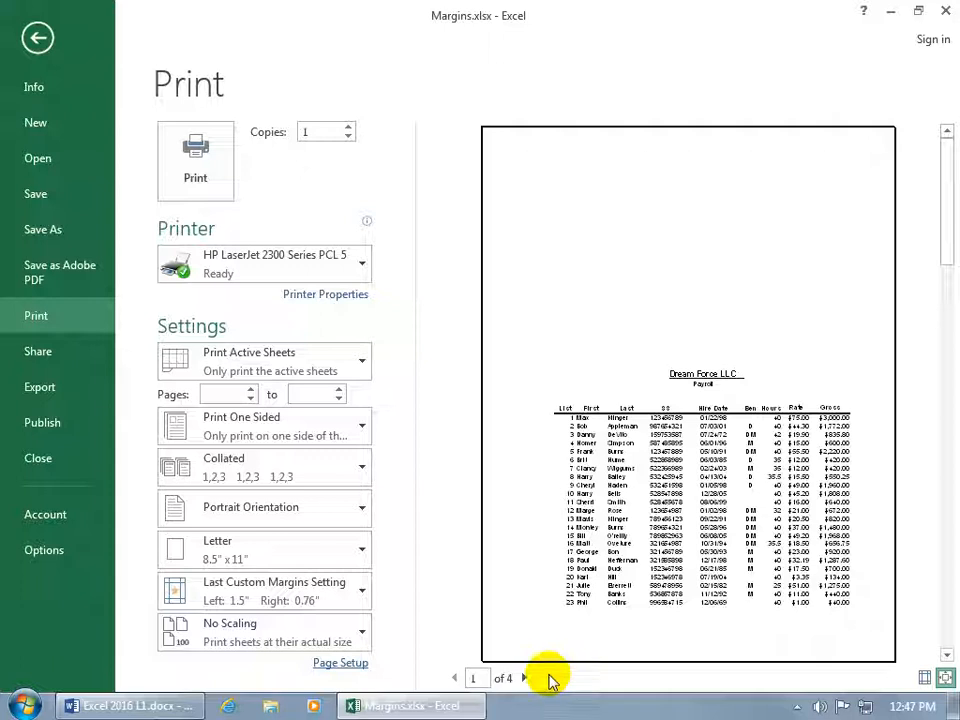
Step: Advance the preview to page 2 of 4 and close Page Setup unchanged
{"action": "left_click", "coordinate": [524, 678]}
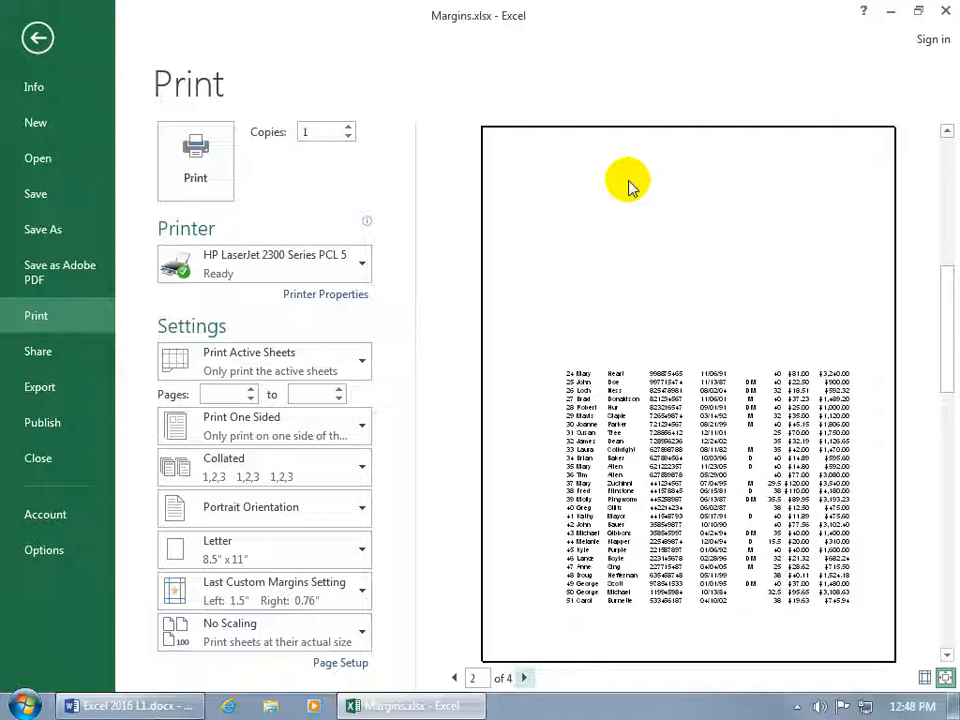
{"action": "mouse_move", "coordinate": [568, 488]}
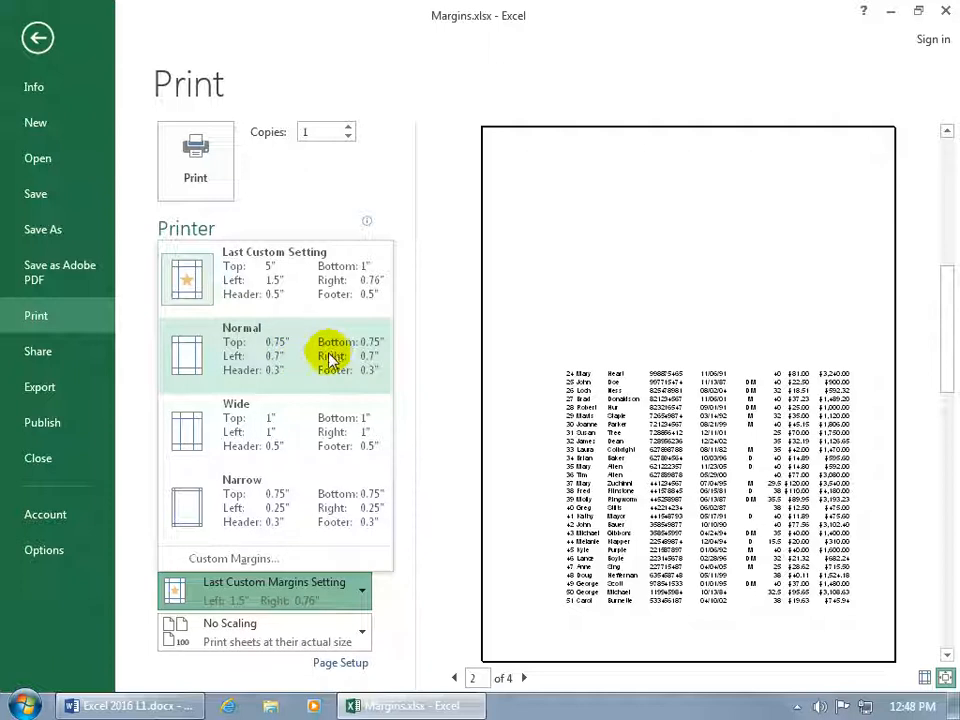
{"action": "mouse_move", "coordinate": [270, 558]}
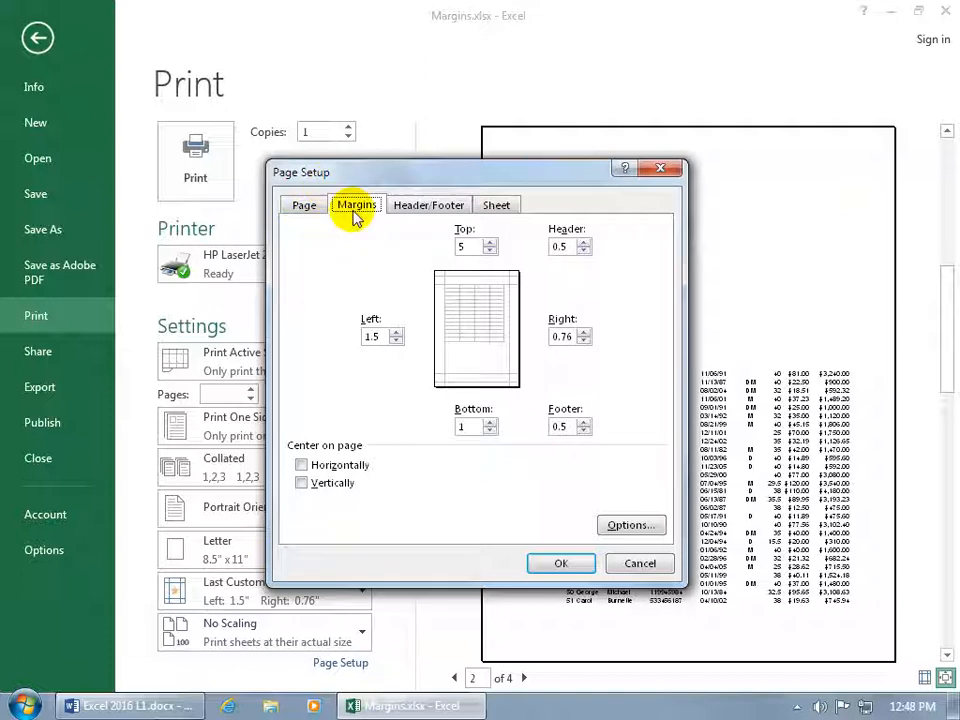
{"action": "left_click", "coordinate": [560, 564]}
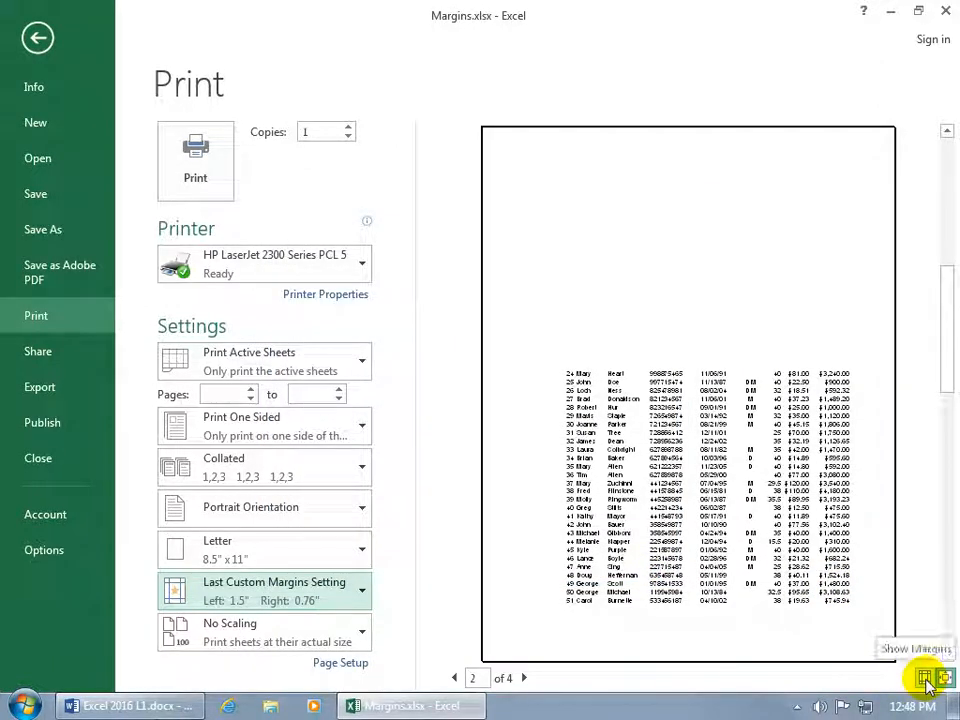
Step: Show margin guides and drag the left margin in to 1 inch
{"action": "left_click", "coordinate": [944, 676]}
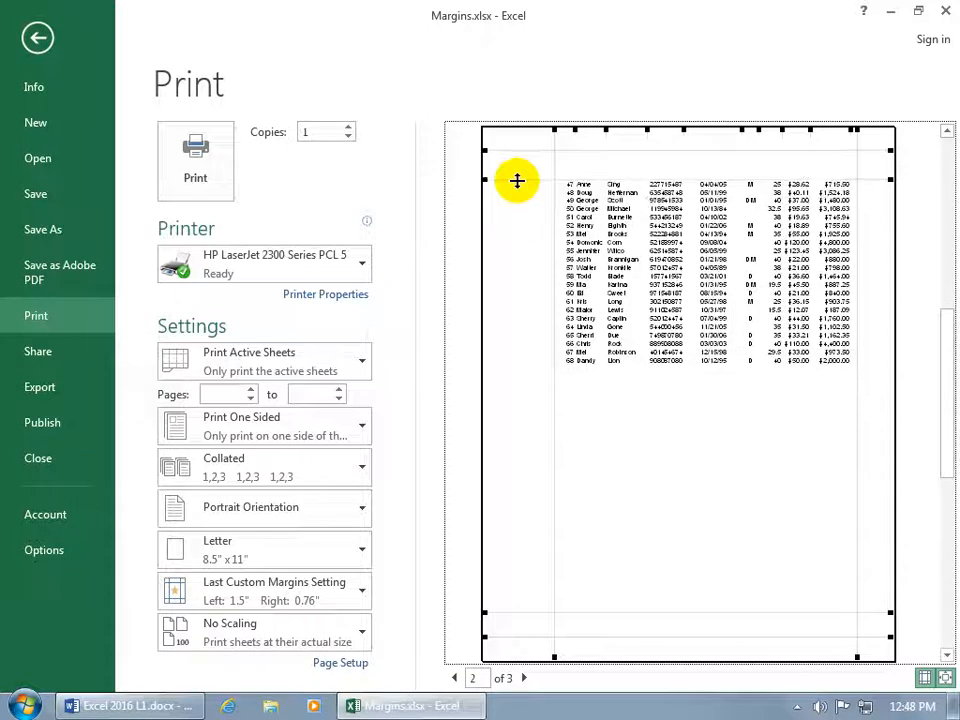
{"action": "mouse_move", "coordinate": [540, 358]}
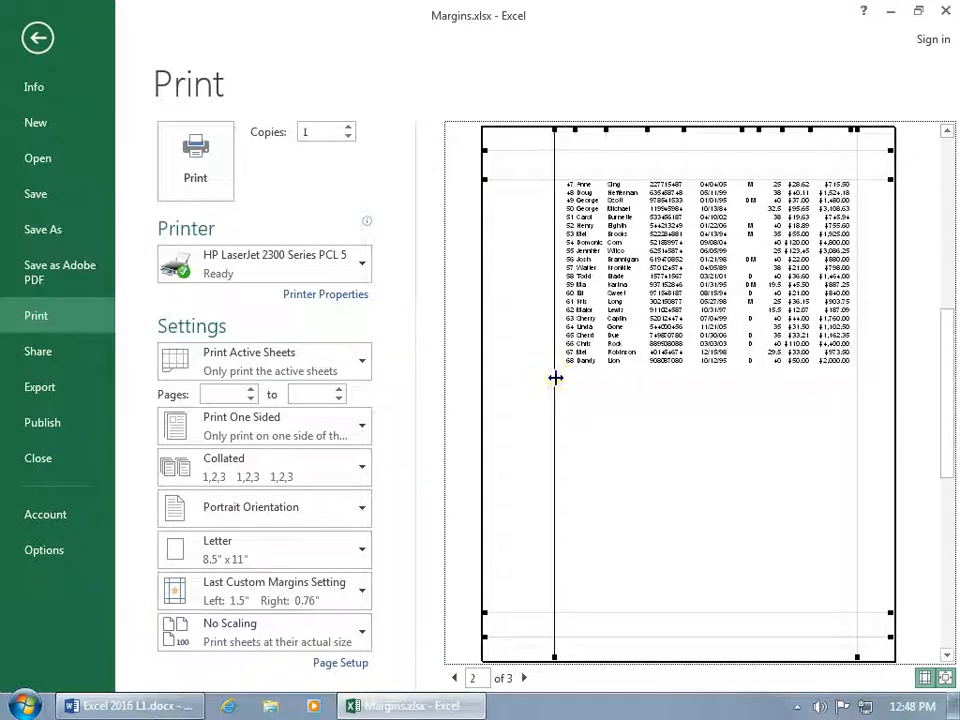
{"action": "left_click_drag", "start_coordinate": [556, 378], "coordinate": [532, 378]}
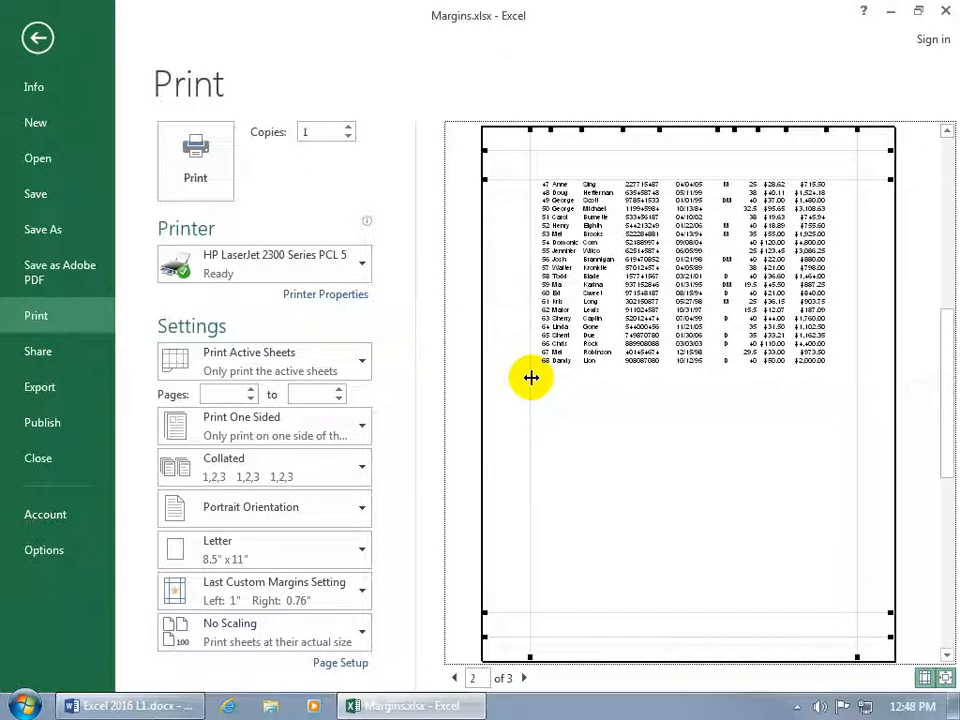
{"action": "mouse_move", "coordinate": [330, 600]}
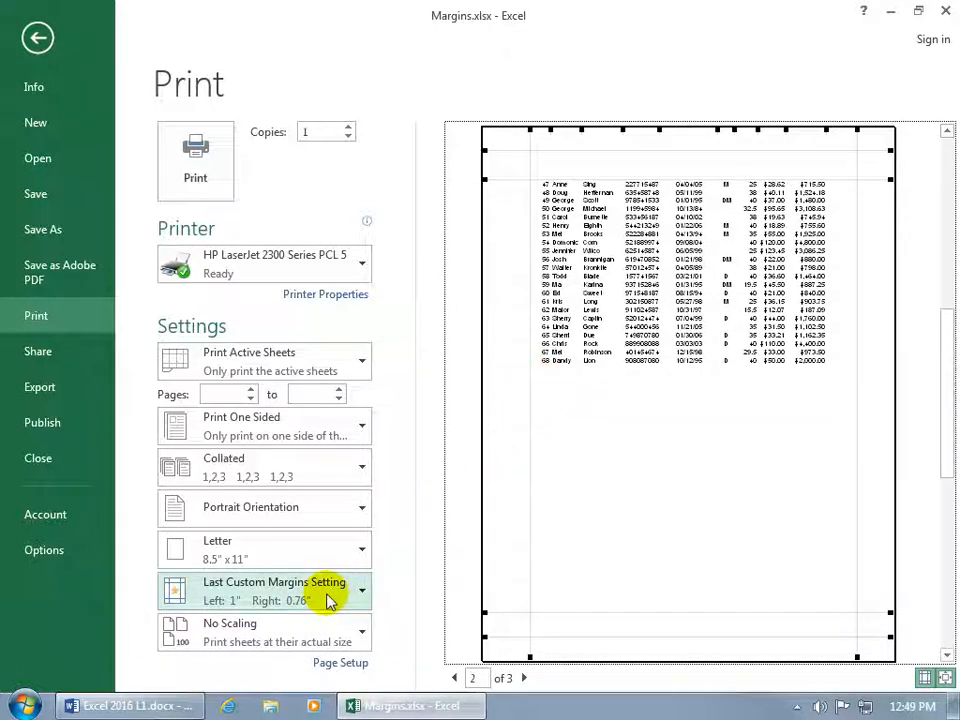
{"action": "mouse_move", "coordinate": [410, 590]}
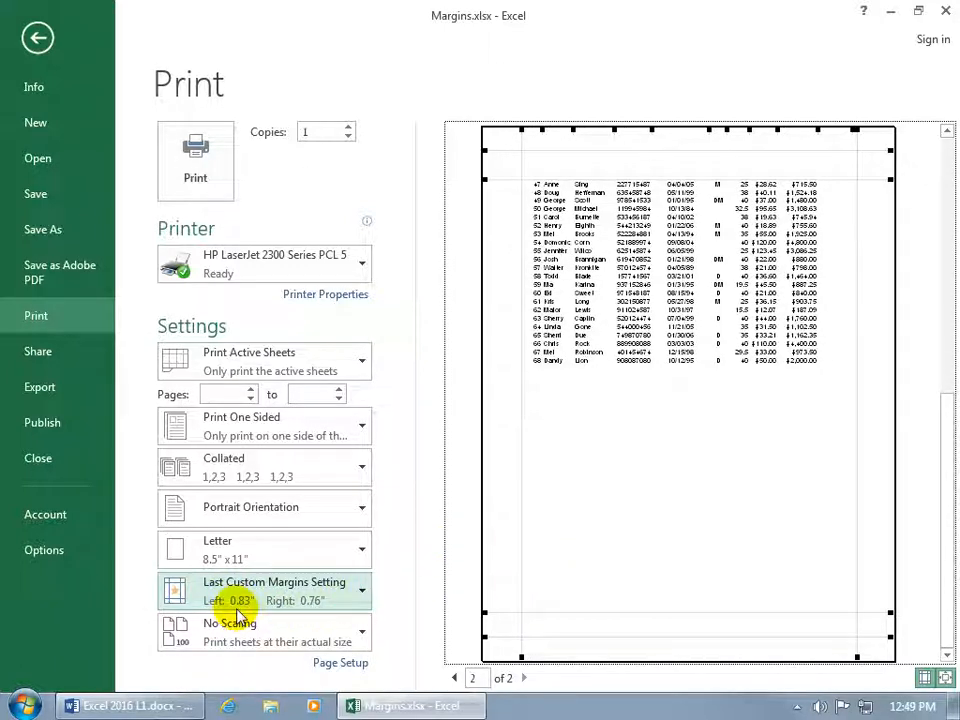
{"action": "mouse_move", "coordinate": [276, 616]}
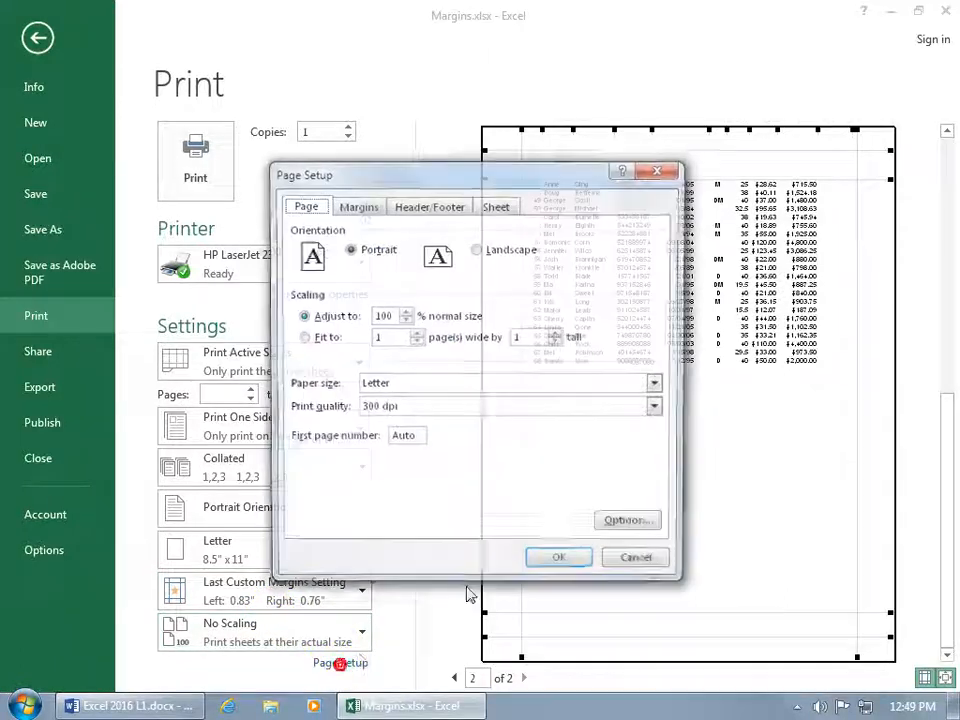
Step: Review the 1-inch Wide Margins values in Page Setup and apply them, returning to a 3-page preview
{"action": "left_click", "coordinate": [356, 206]}
{"action": "type", "text": "1"}
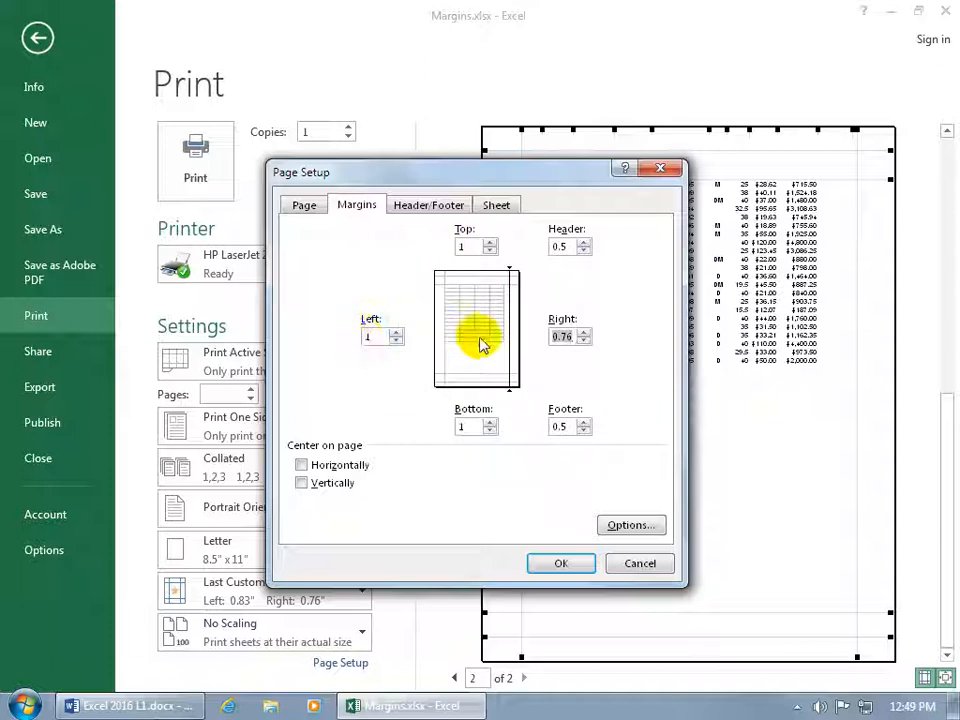
{"action": "left_click", "coordinate": [560, 564]}
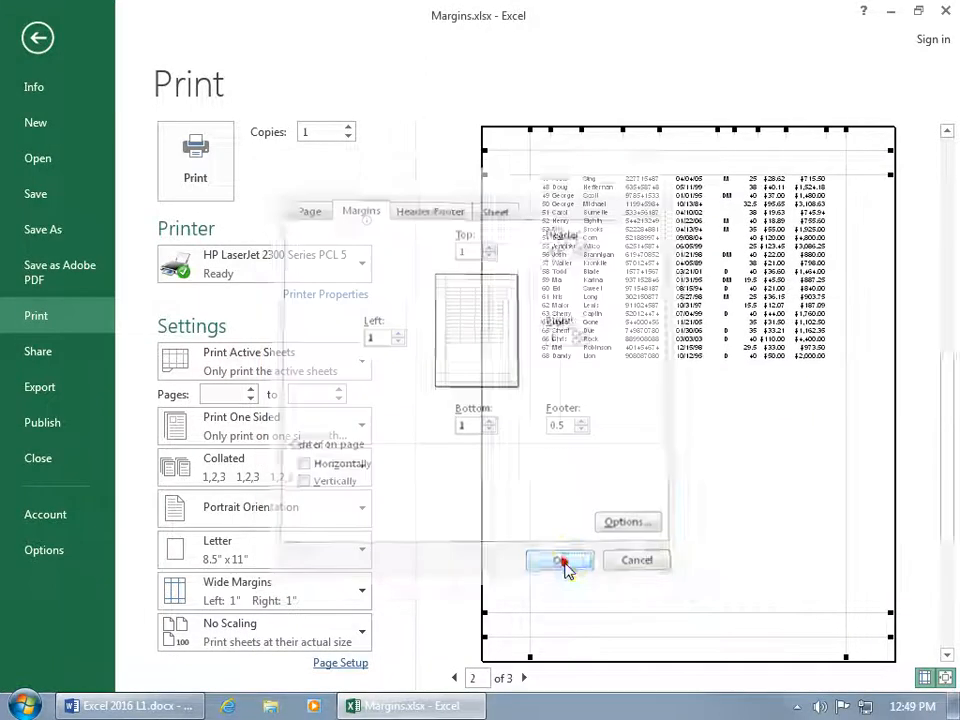
{"action": "left_click", "coordinate": [560, 560]}
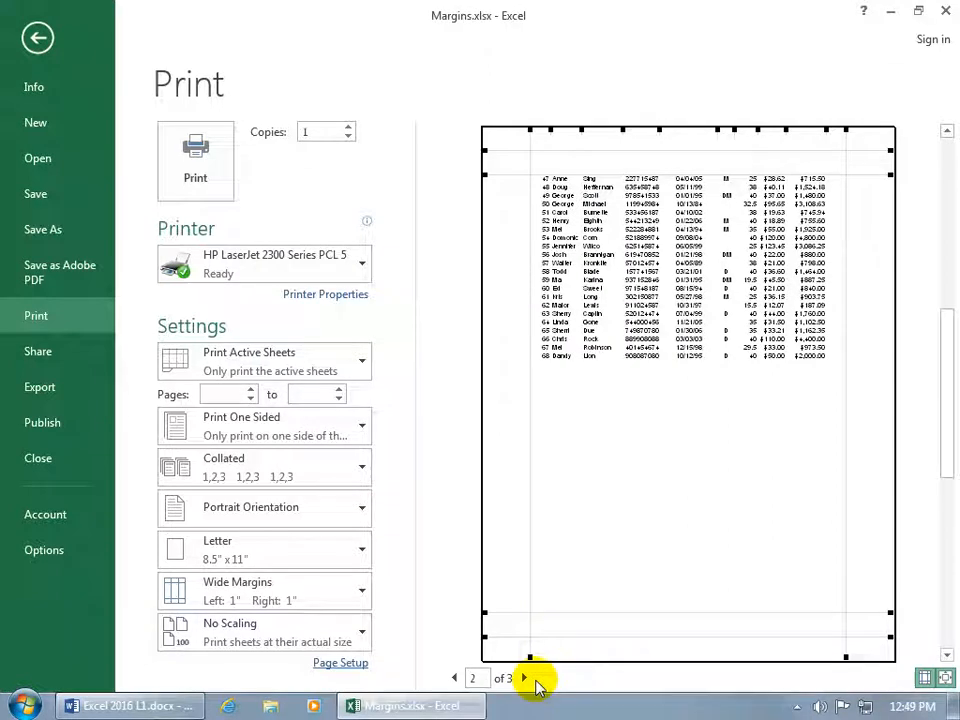
{"action": "mouse_move", "coordinate": [524, 678]}
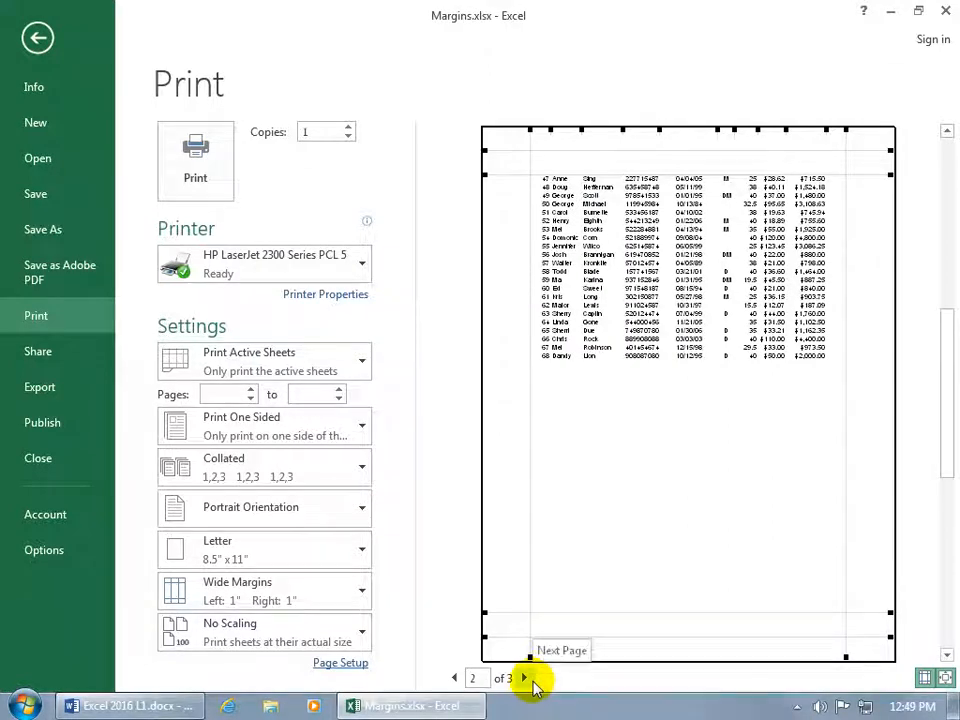
Step: On preview page 2, drag the side margins to 0.88-inch left and 0.71-inch right
{"action": "left_click", "coordinate": [524, 678]}
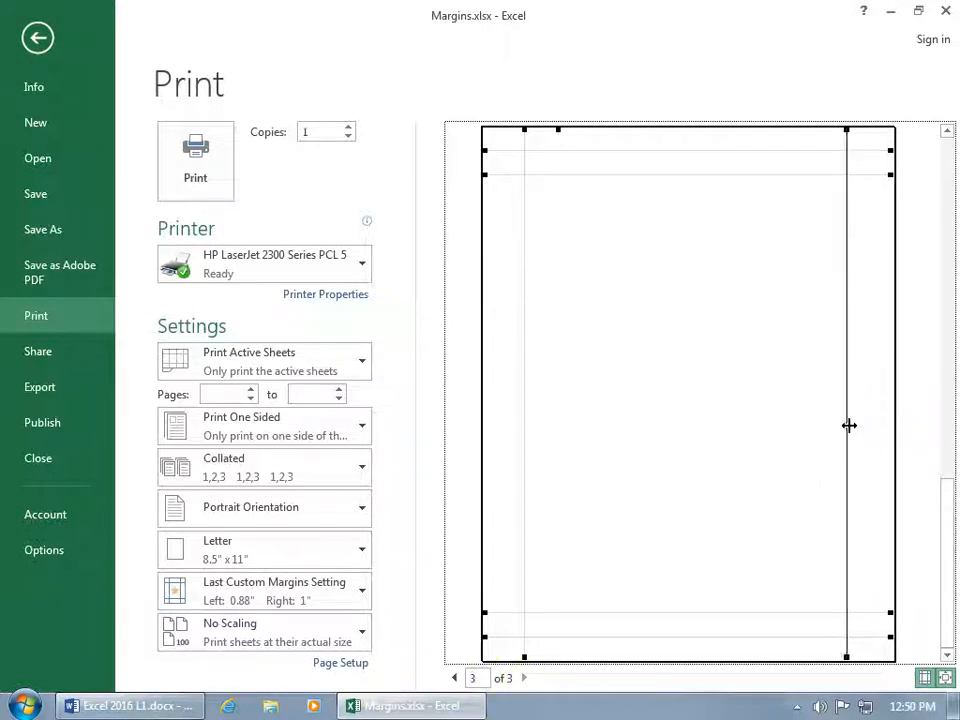
{"action": "left_click_drag", "start_coordinate": [844, 424], "coordinate": [858, 424]}
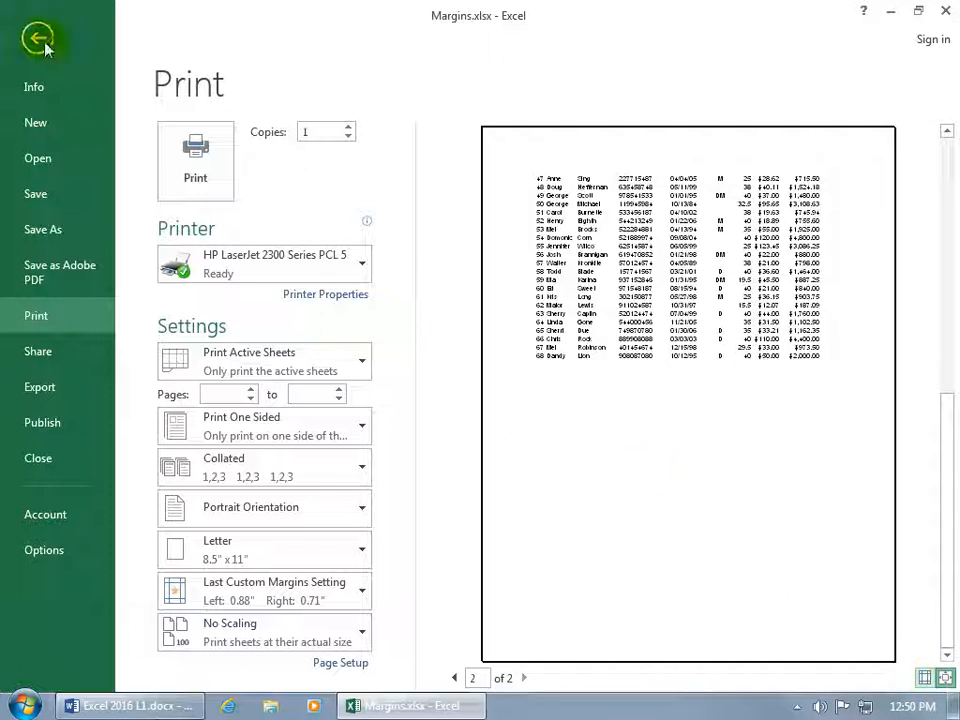
Step: Return to the worksheet and open Custom Margins from the Page Layout Margins list
{"action": "left_click", "coordinate": [38, 38]}
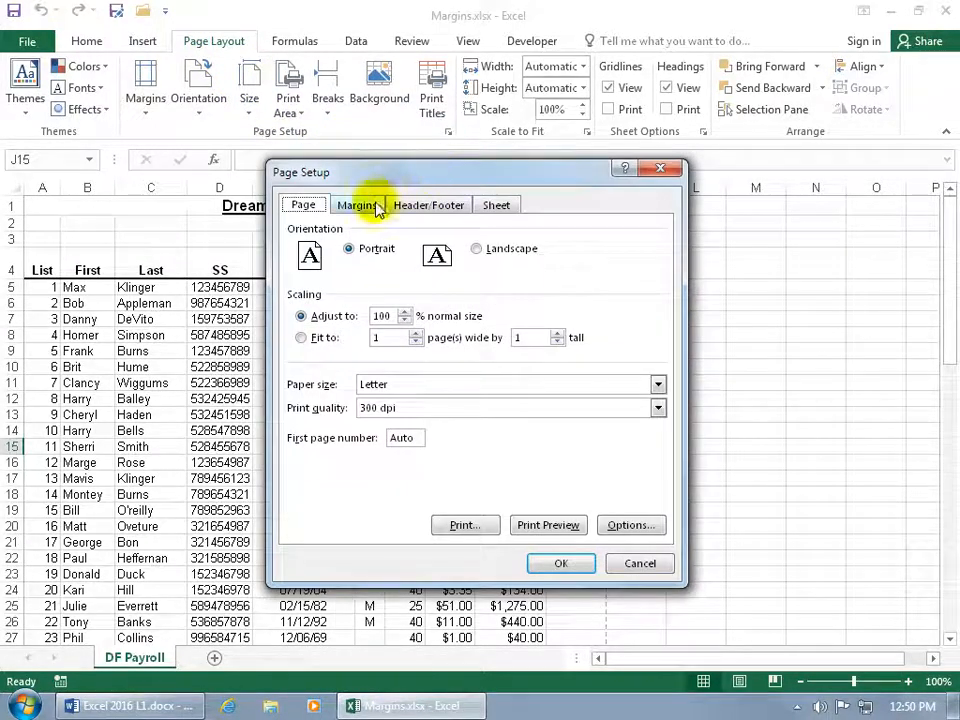
{"action": "left_click", "coordinate": [356, 204]}
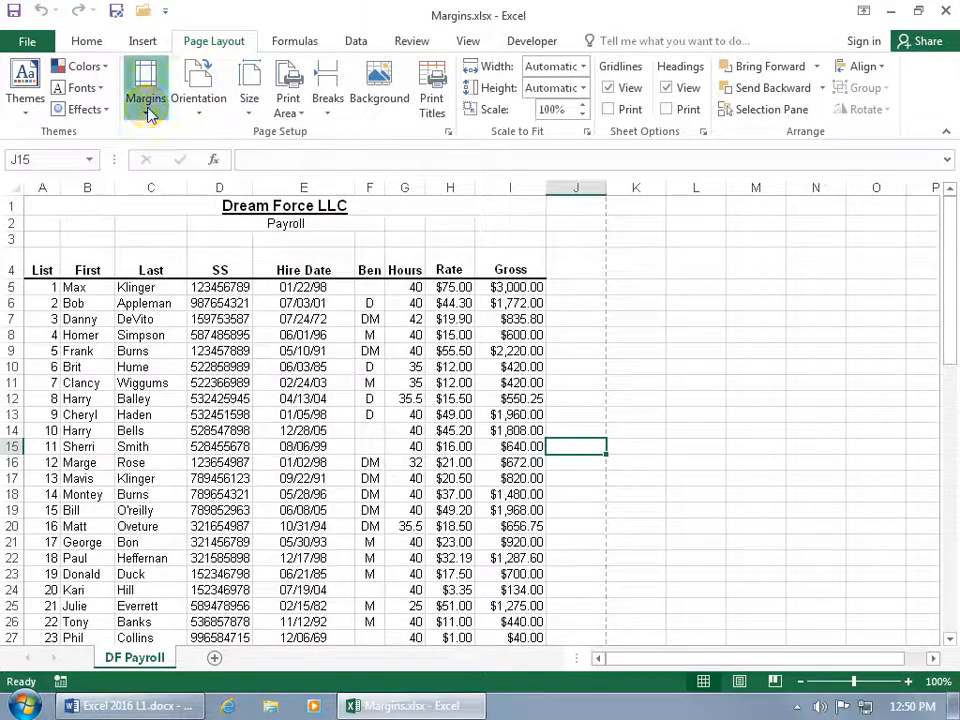
{"action": "left_click", "coordinate": [144, 84]}
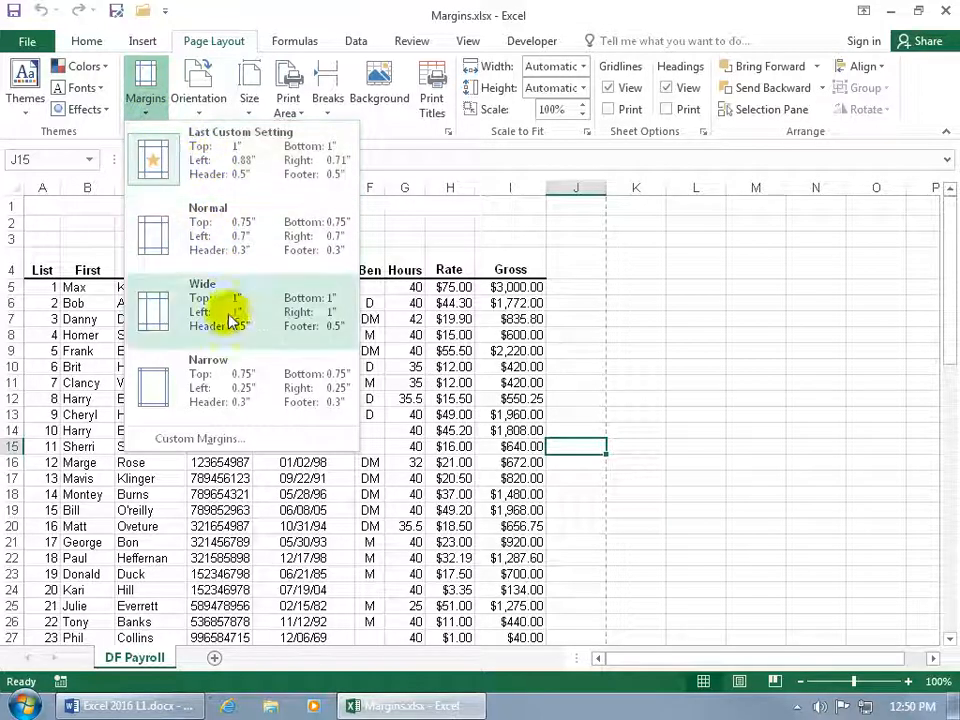
{"action": "left_click", "coordinate": [200, 438]}
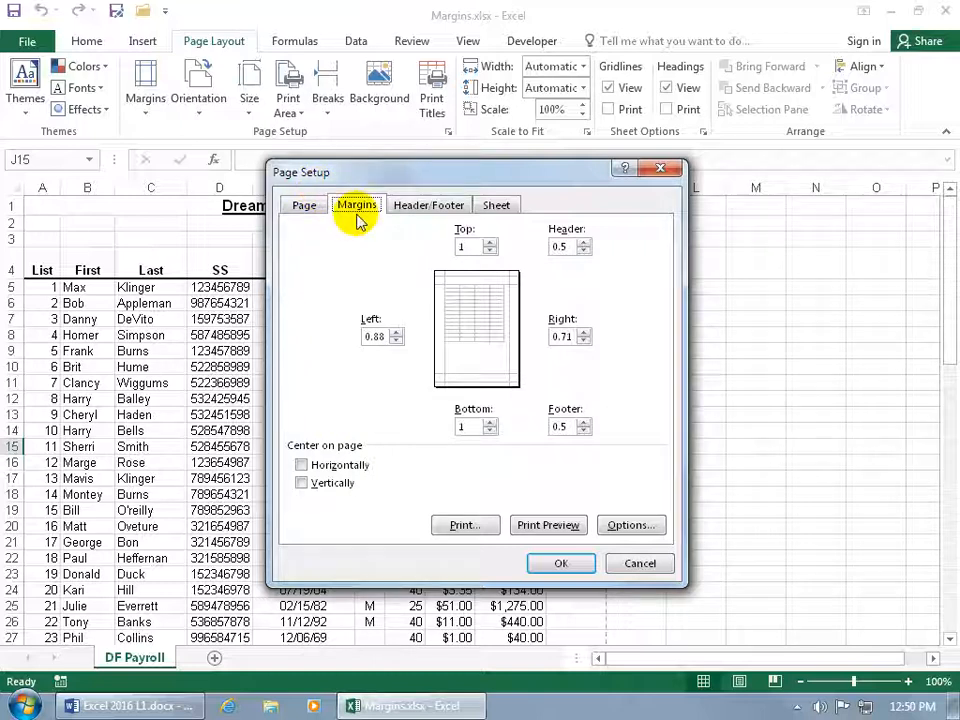
{"action": "mouse_move", "coordinate": [398, 268]}
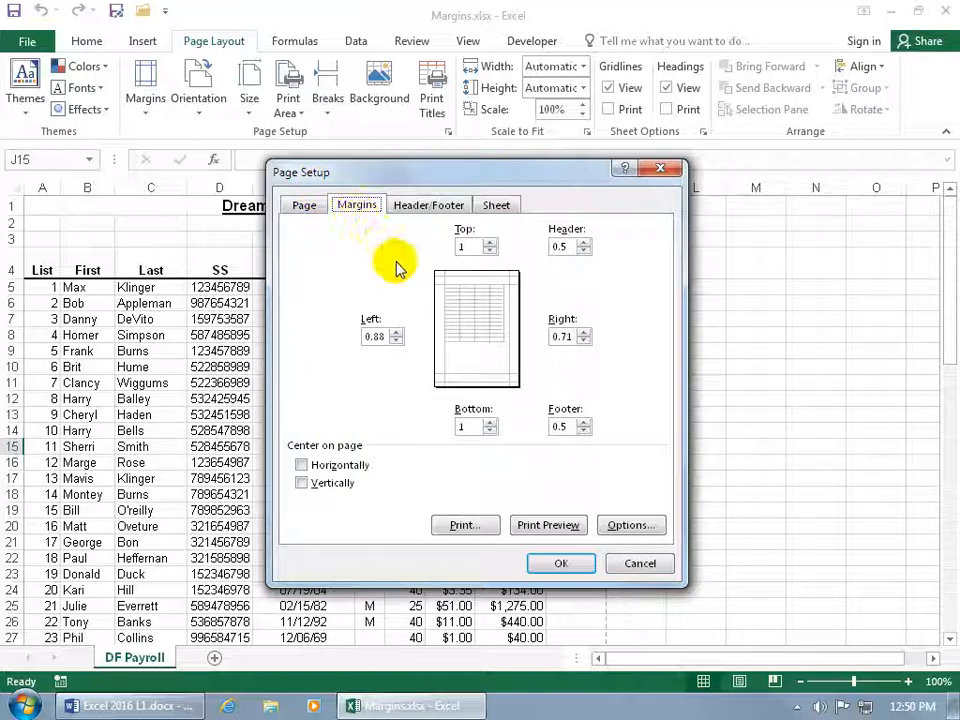
{"action": "mouse_move", "coordinate": [424, 336]}
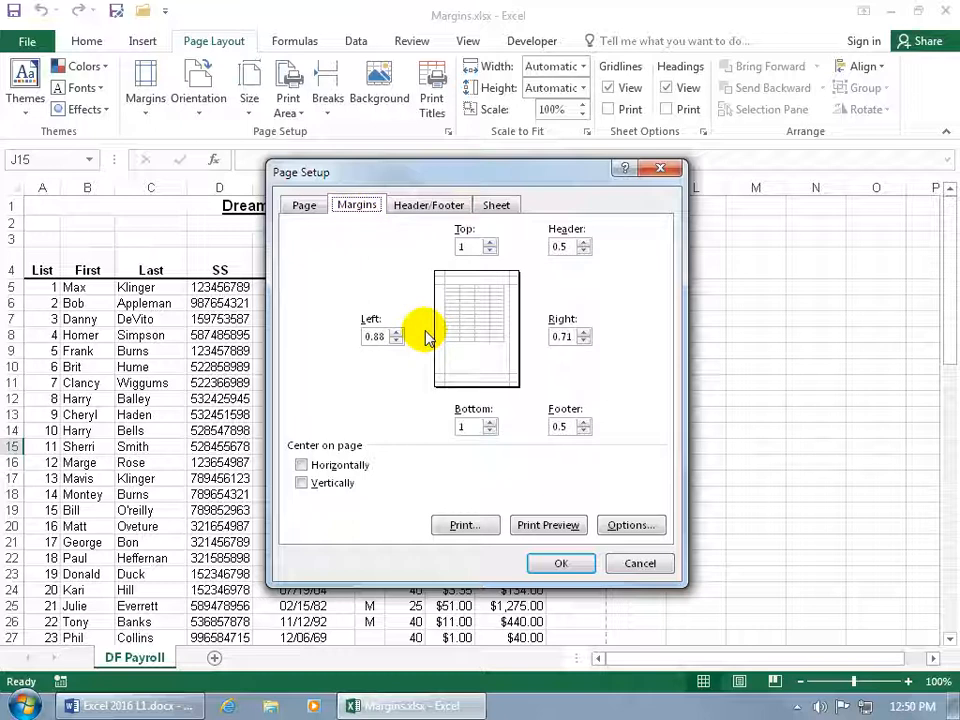
{"action": "mouse_move", "coordinate": [428, 442]}
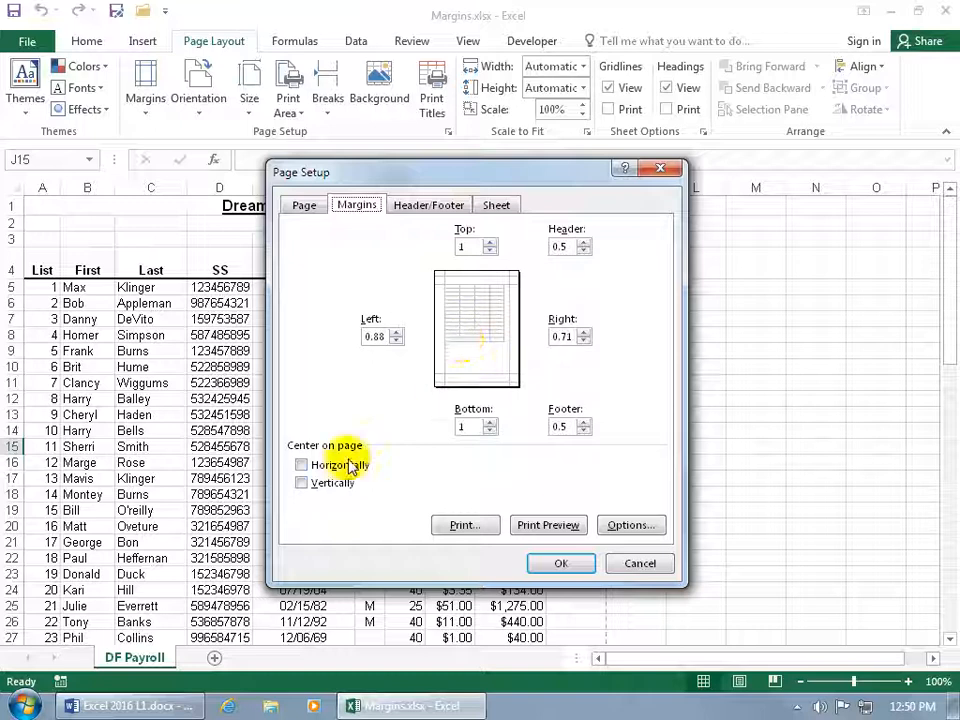
Step: Check Vertically and Horizontally under Center on page and preview the result
{"action": "left_click", "coordinate": [302, 482]}
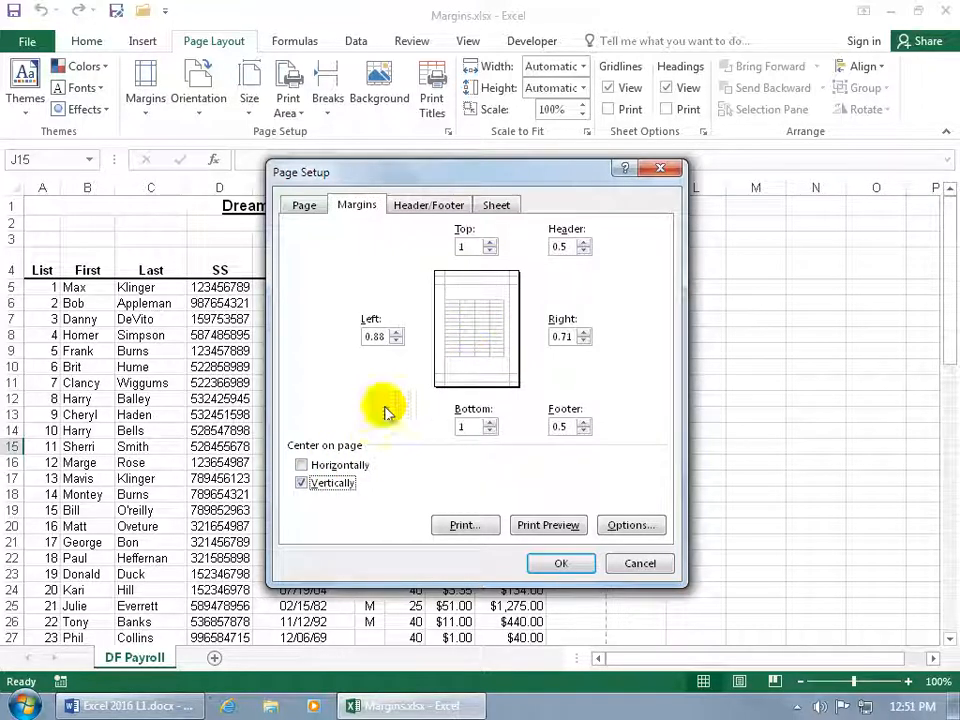
{"action": "left_click", "coordinate": [300, 464]}
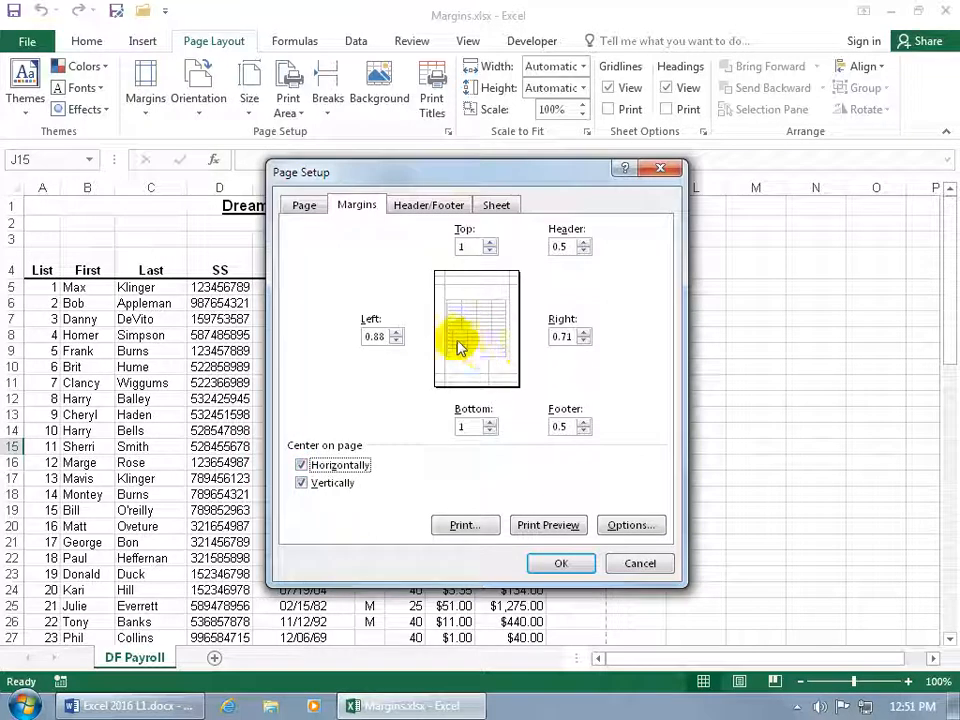
{"action": "left_click", "coordinate": [548, 524]}
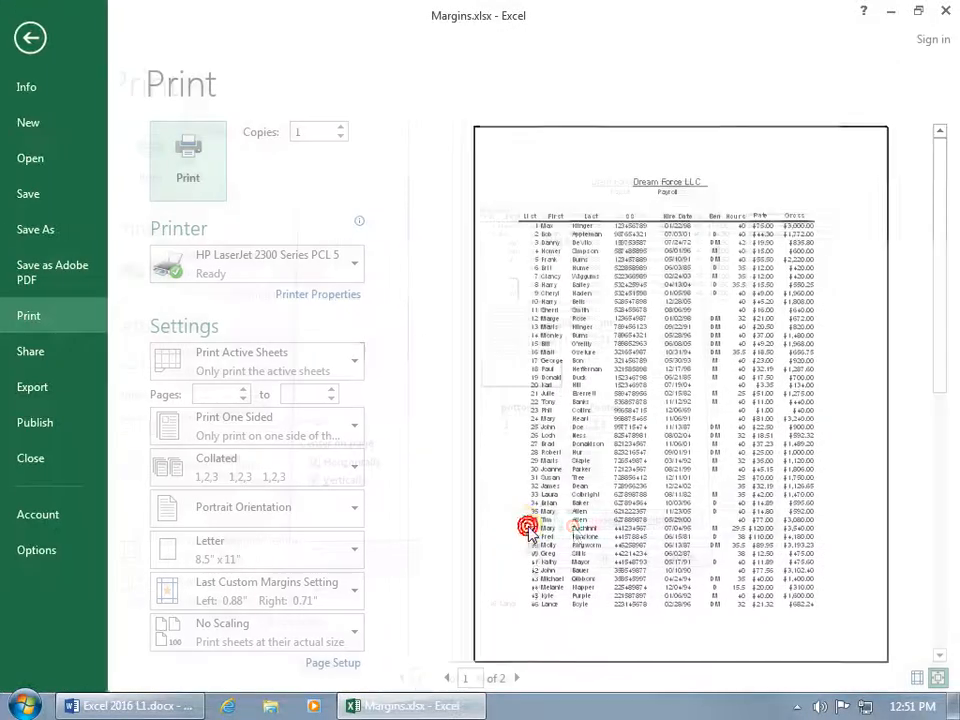
Step: View the centered page 2 of 2 in preview and reopen Page Setup
{"action": "left_click", "coordinate": [524, 678]}
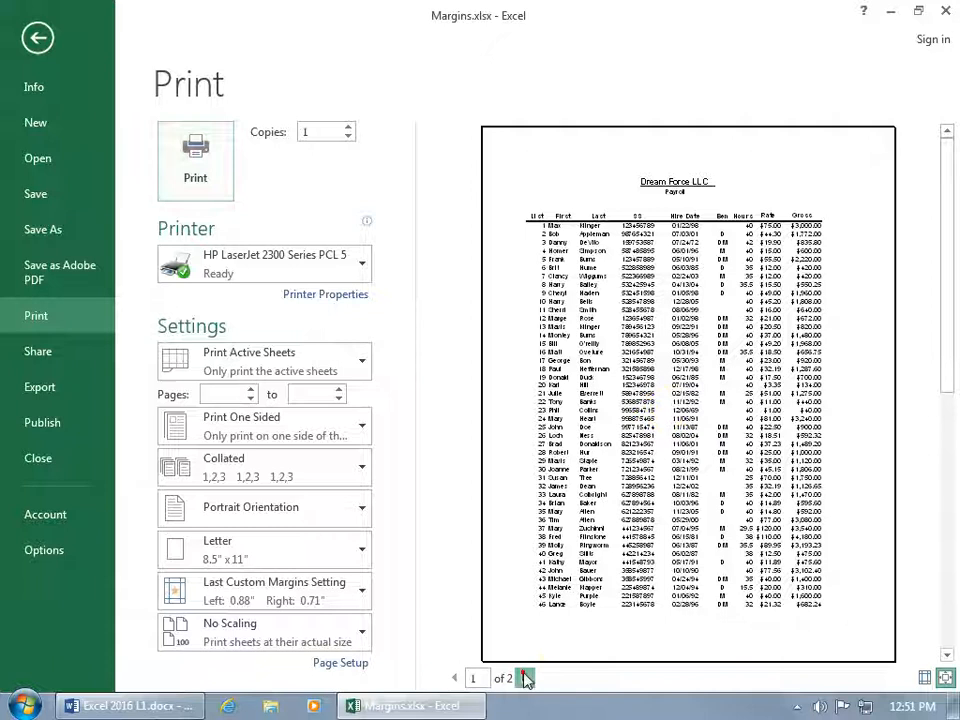
{"action": "left_click", "coordinate": [524, 678]}
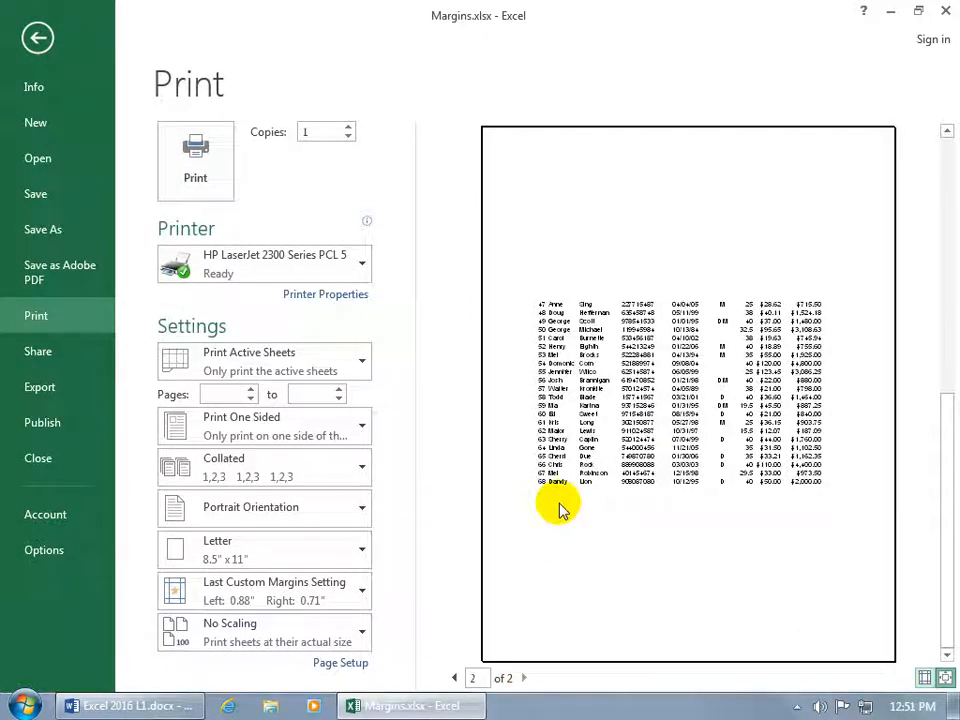
{"action": "mouse_move", "coordinate": [640, 304]}
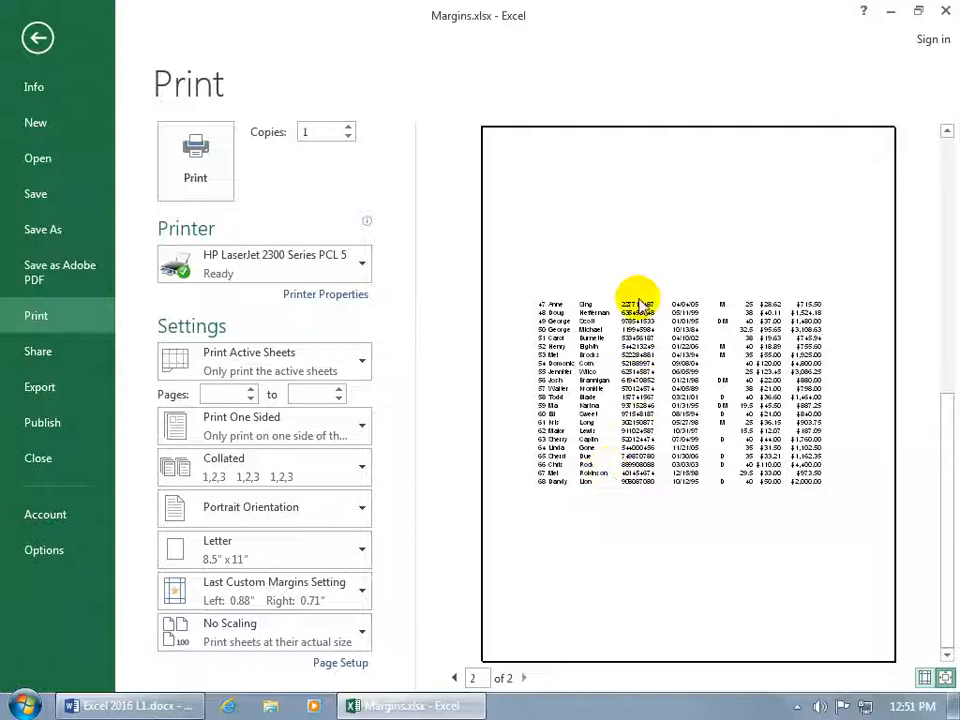
{"action": "mouse_move", "coordinate": [600, 376]}
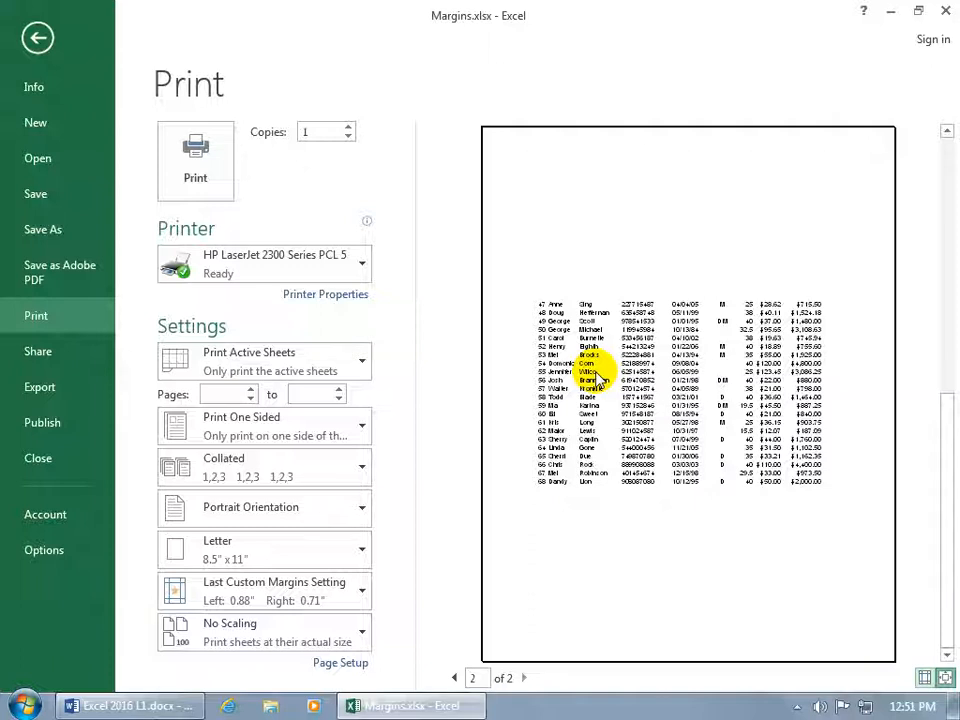
{"action": "left_click", "coordinate": [340, 664]}
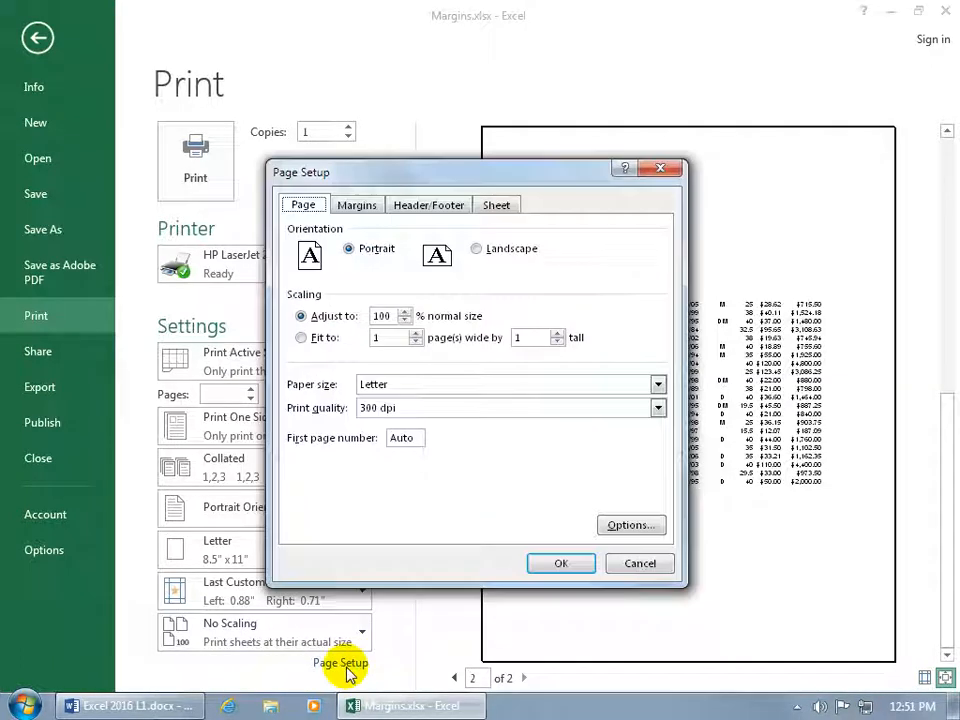
Step: On the Margins tab, clear the horizontal and vertical Center on page options
{"action": "left_click", "coordinate": [356, 204]}
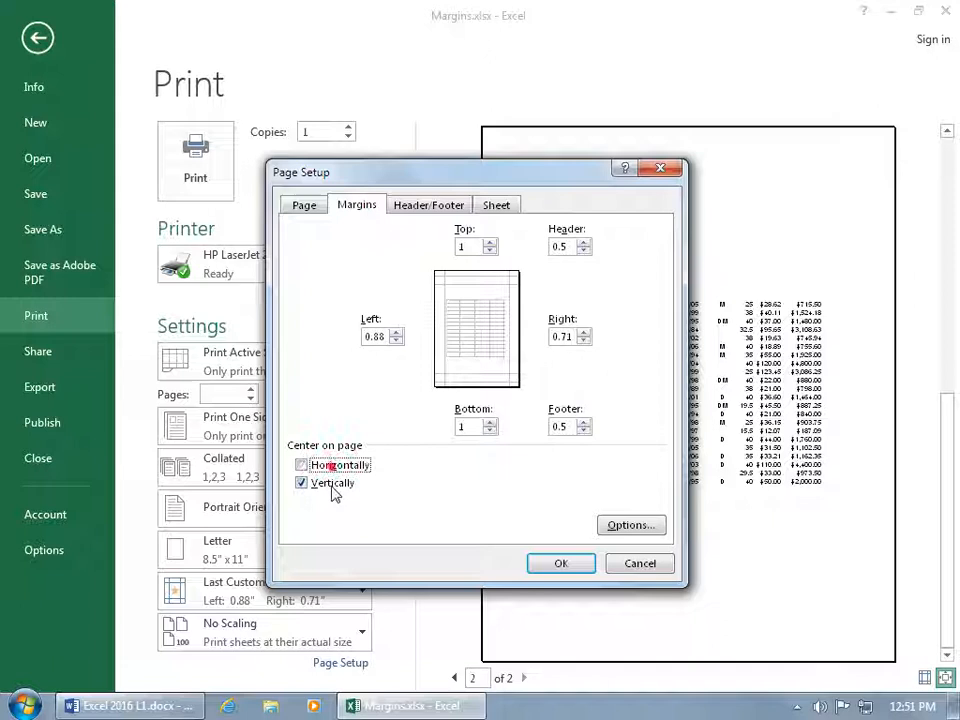
{"action": "left_click", "coordinate": [302, 482]}
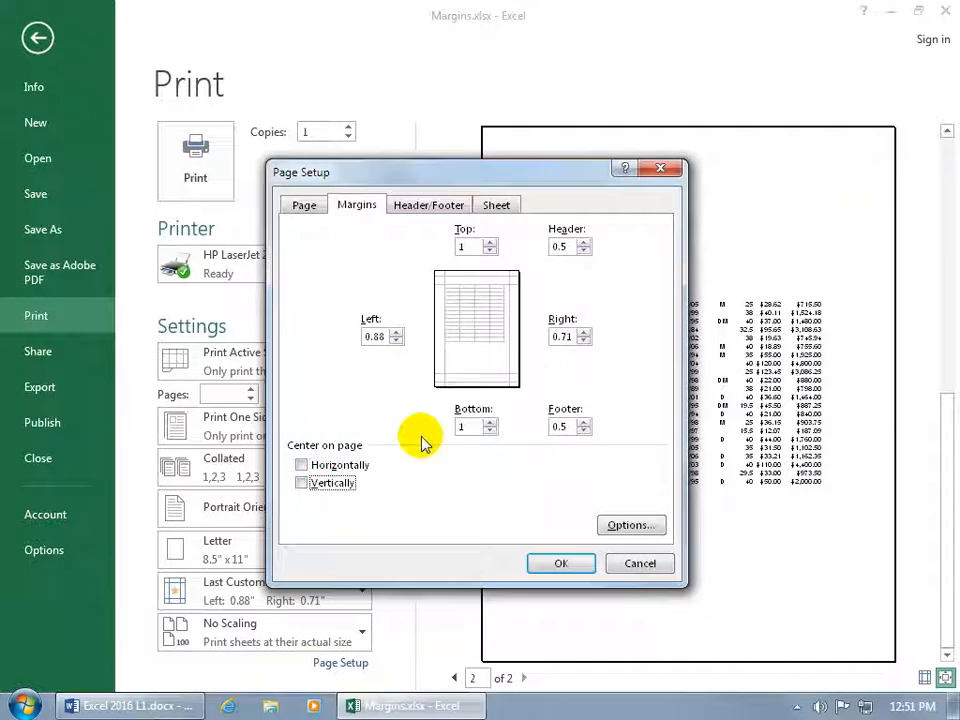